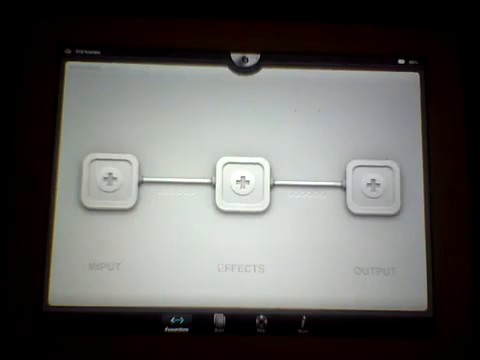
# Choose Auria as the app for the Audiobus chain's Output slot
pyautogui.click(372, 188)
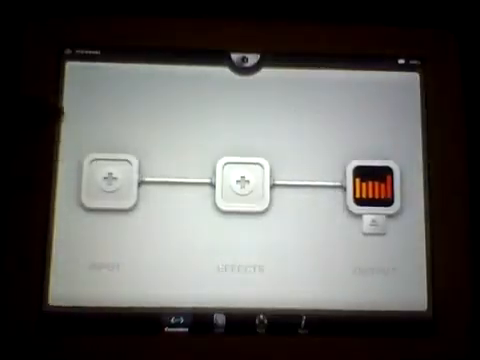
pyautogui.click(236, 184)
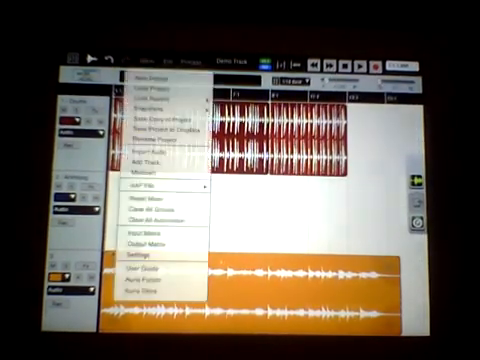
# Bring up Auria's Settings page from the main menu to review preferences
pyautogui.click(144, 258)
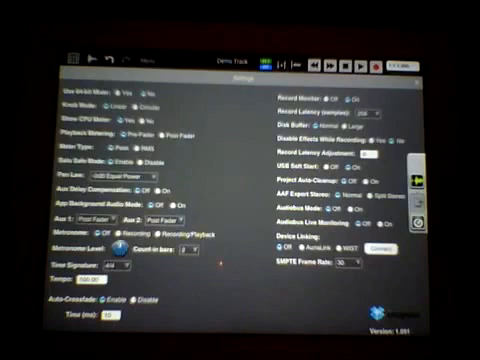